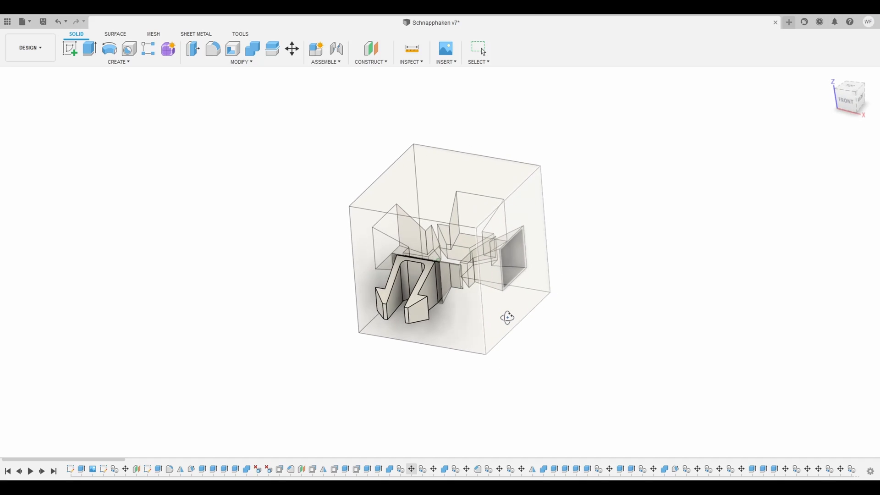
# Open the PrintABlock Source 3D viewer and rotate the 102_Connector.stl connector to inspect its clips
pyautogui.moveTo(506, 318); pyautogui.dragTo(602, 324)
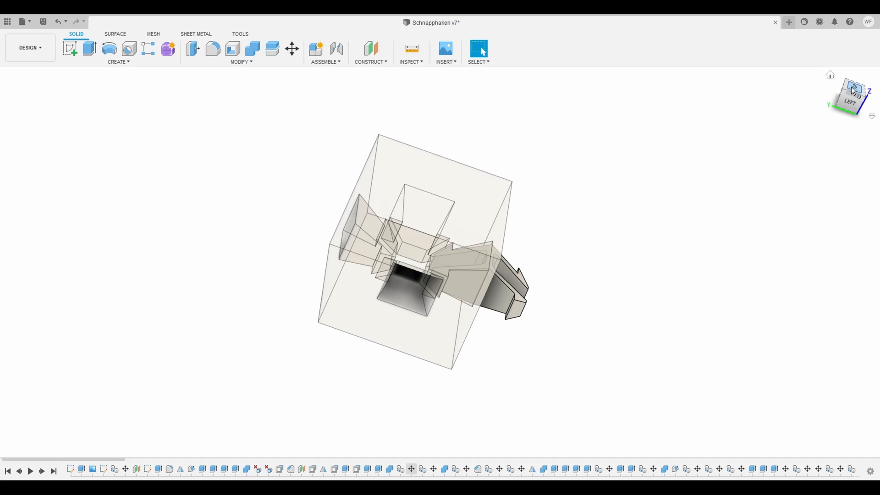
pyautogui.click(852, 89)
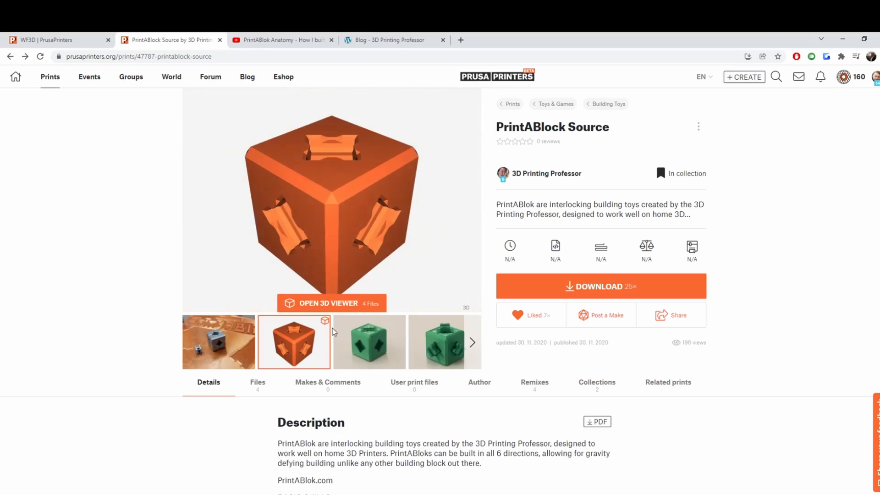
pyautogui.click(332, 303)
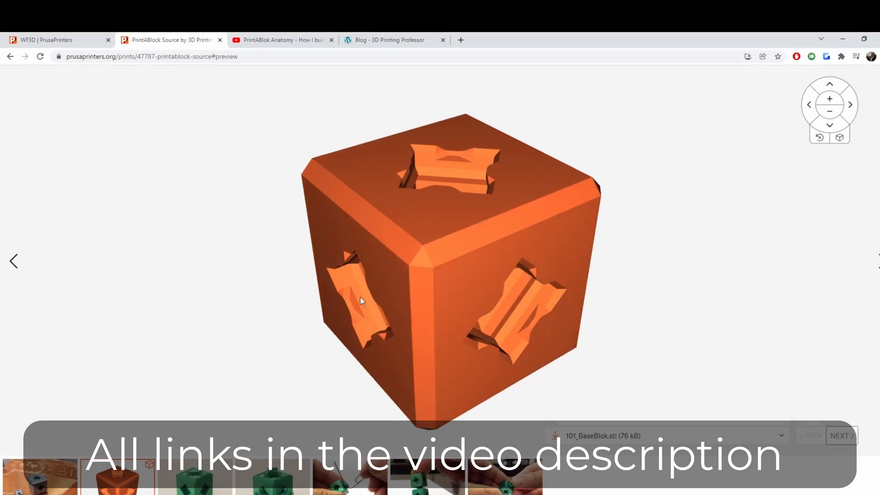
pyautogui.moveTo(359, 300); pyautogui.dragTo(473, 290)
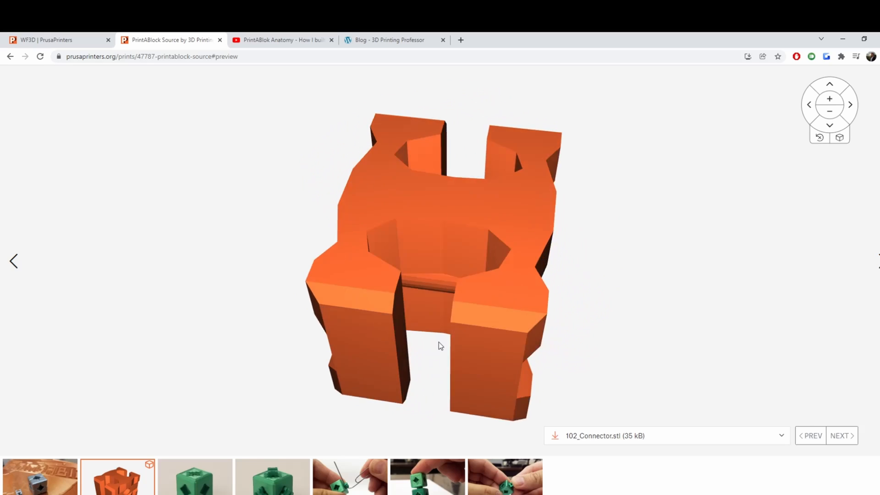
pyautogui.moveTo(441, 347); pyautogui.dragTo(362, 257)
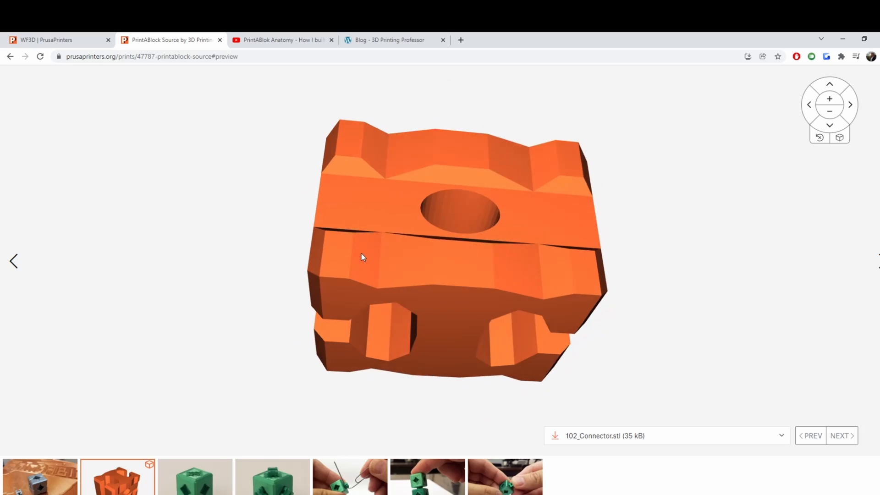